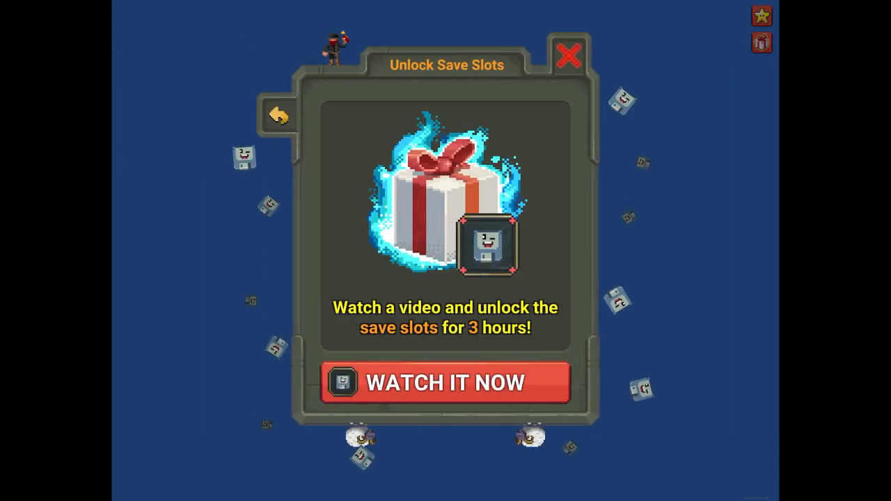
Step: Watch the video ad to unlock free save slots for three hours
left_click(446, 382)
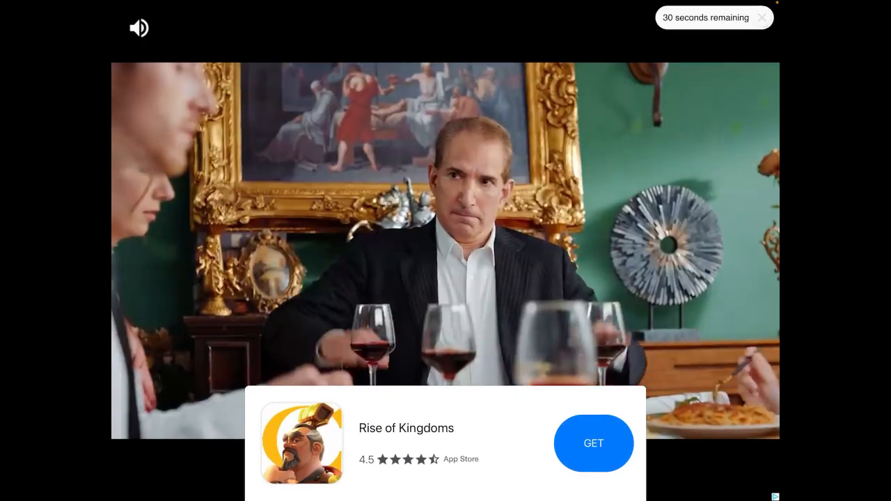
left_click(138, 28)
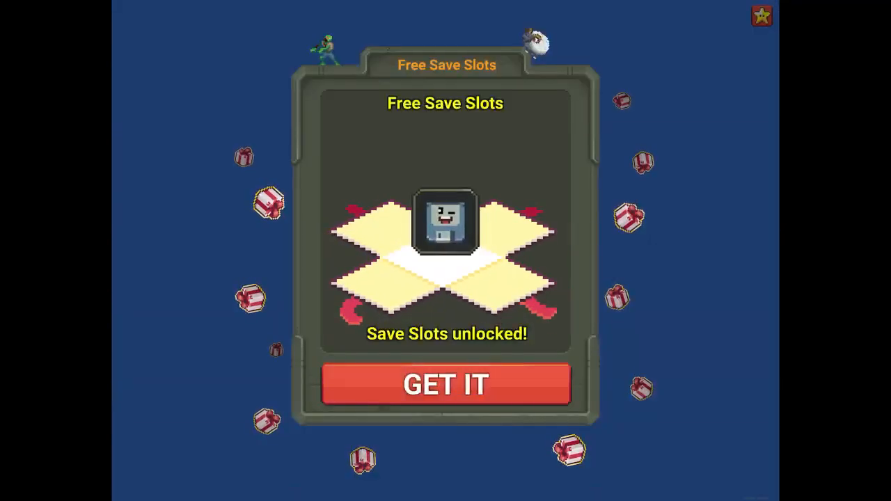
Step: Accept the reward and load the saved world 'Territories of Cloud'
left_click(445, 385)
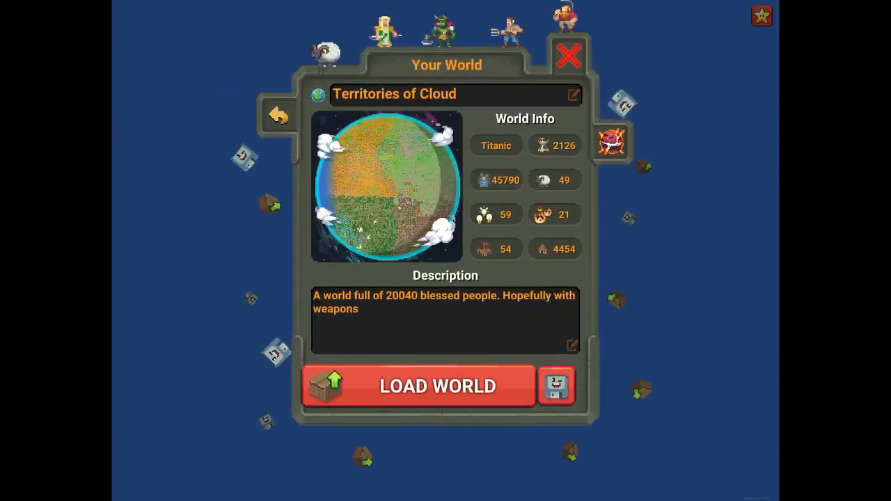
left_click(437, 385)
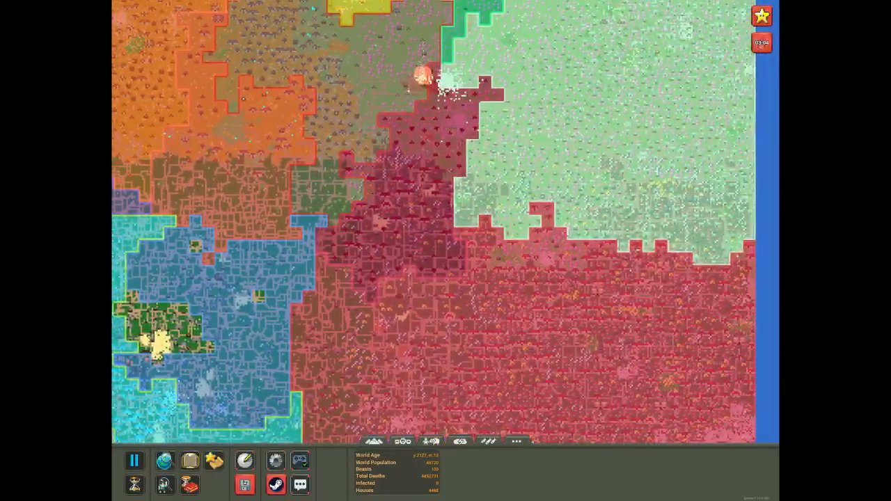
left_click(134, 461)
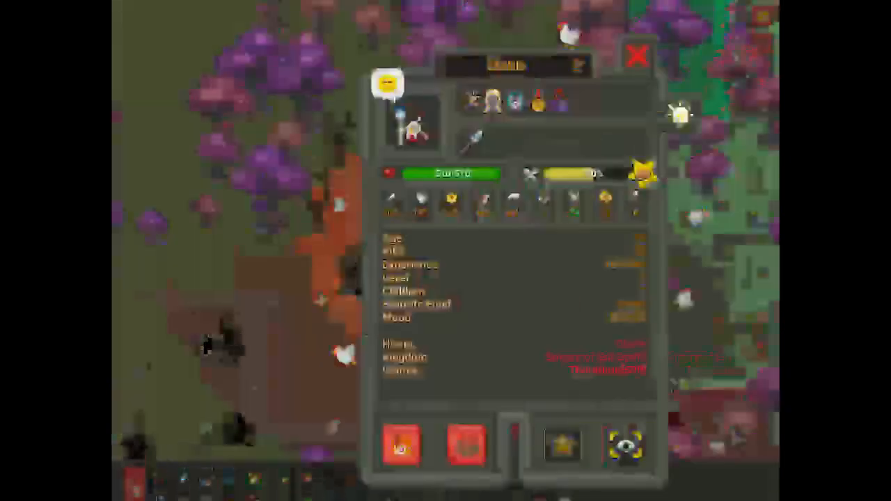
left_click(637, 56)
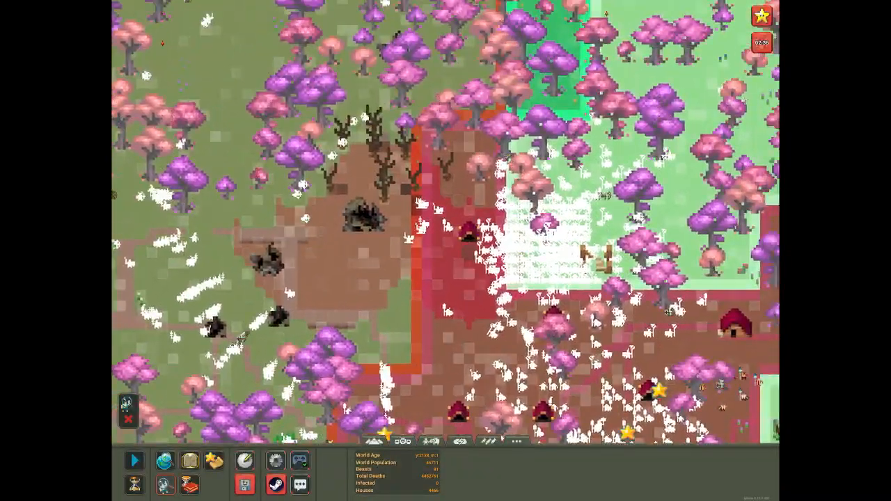
left_click(134, 460)
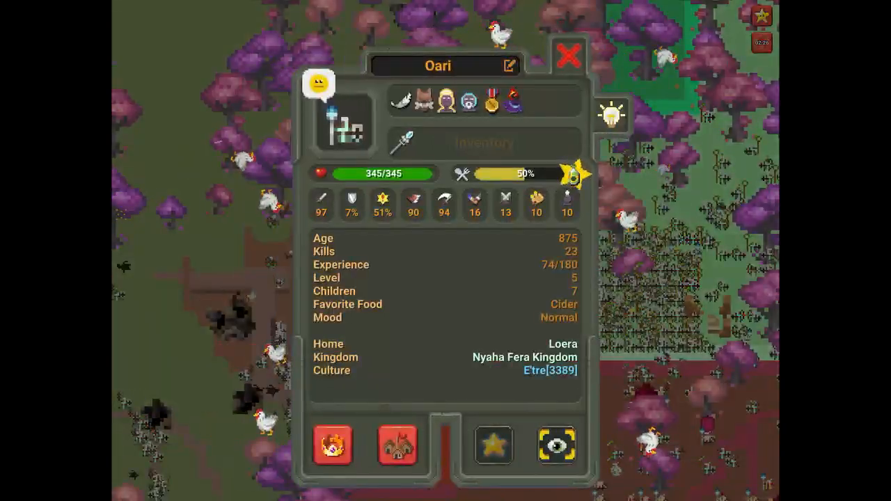
left_click(568, 56)
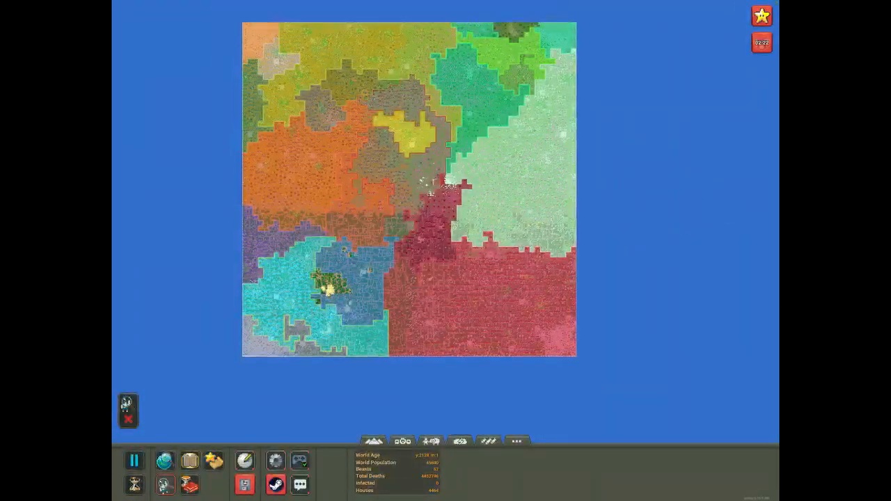
left_click(517, 441)
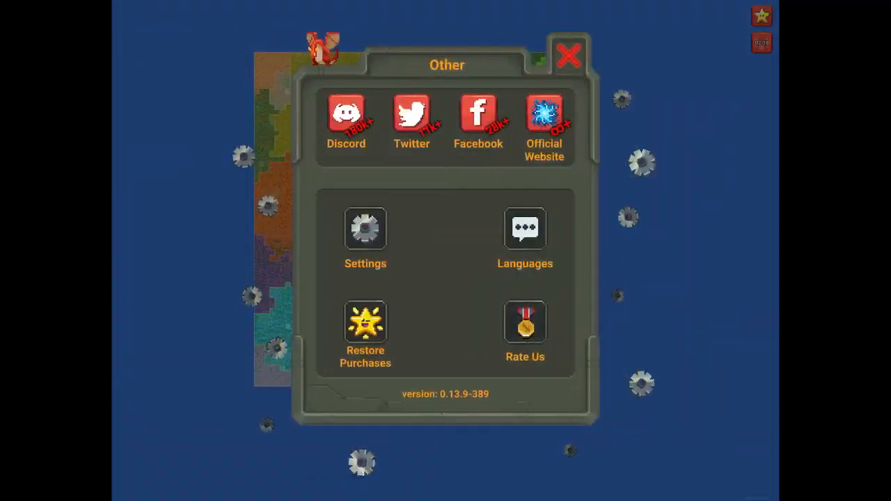
left_click(365, 228)
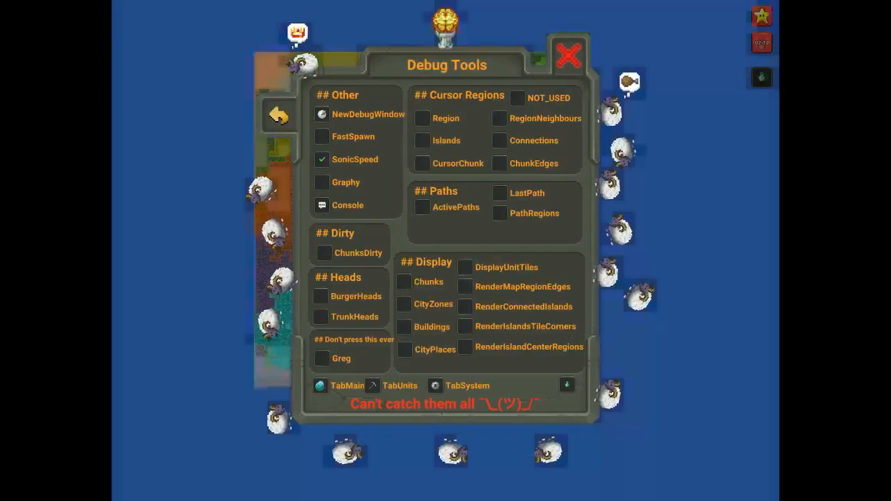
left_click(569, 54)
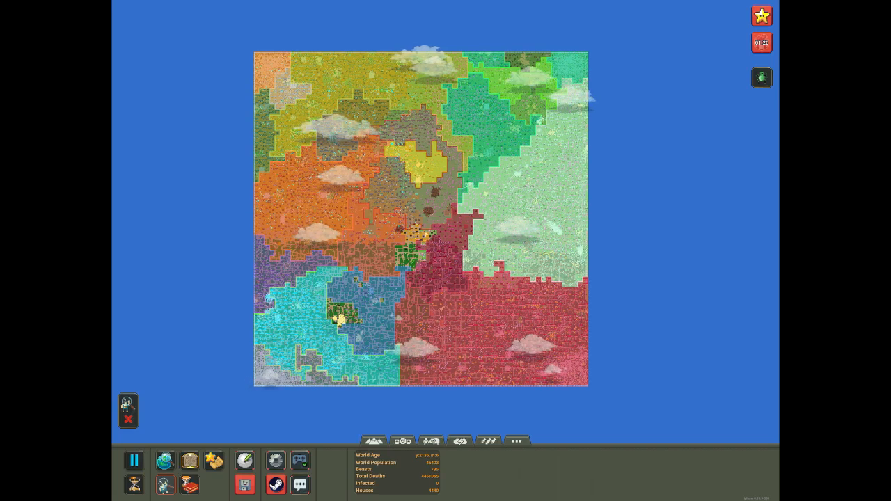
Step: Open the info window of Eone, a Nyaha Fera Kingdom villager from Loera
left_click(403, 442)
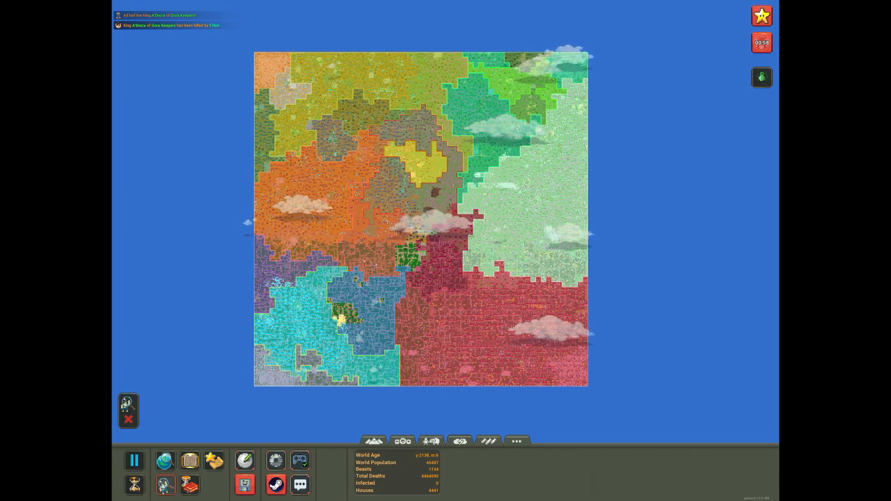
left_click(403, 441)
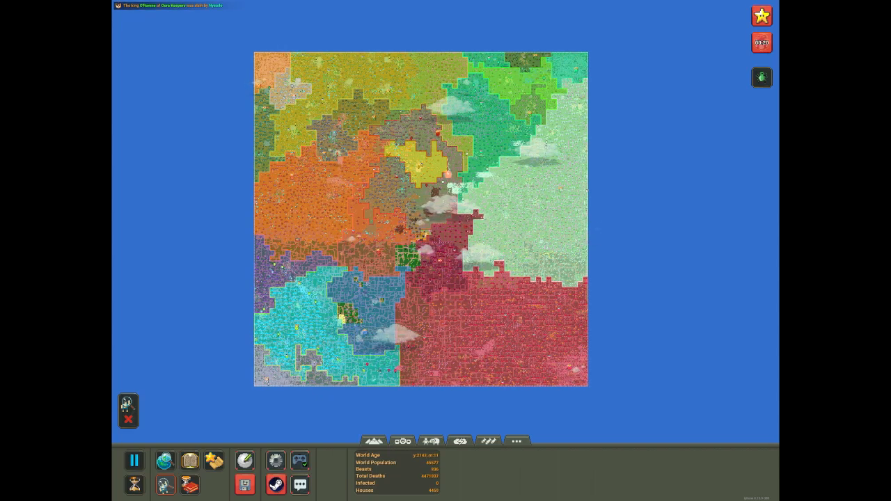
left_click(134, 460)
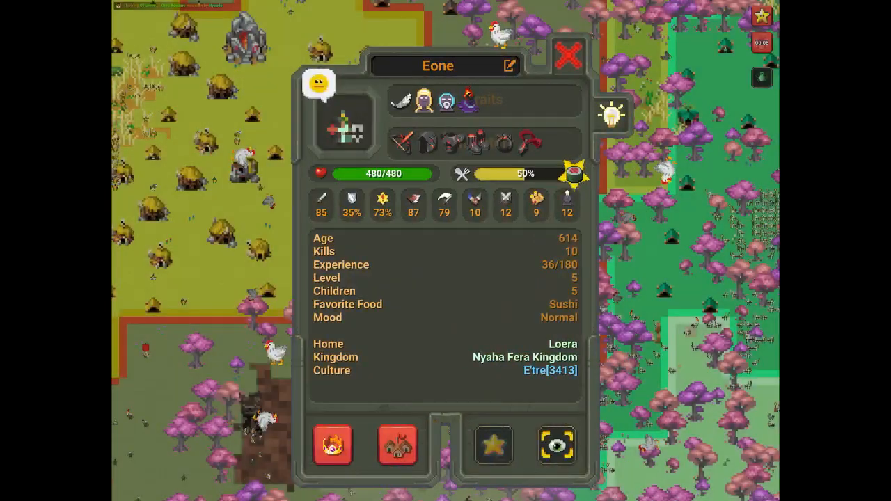
Step: Close Eone's unit window to return to the kingdom map
left_click(567, 55)
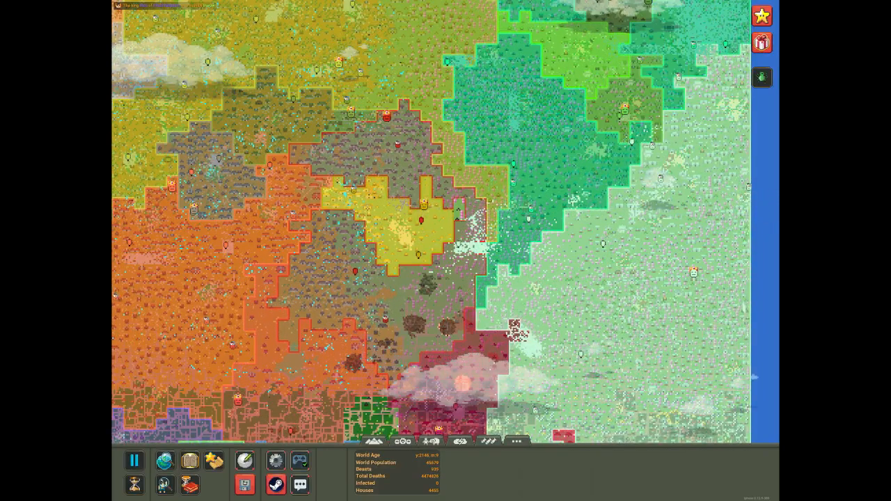
Step: Pause the simulation with the battle on the northern edge in view
left_click(133, 461)
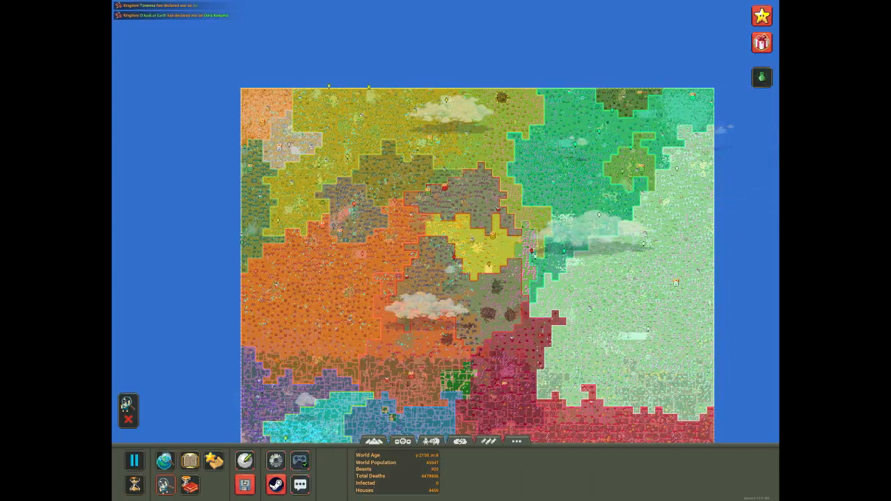
left_click(134, 461)
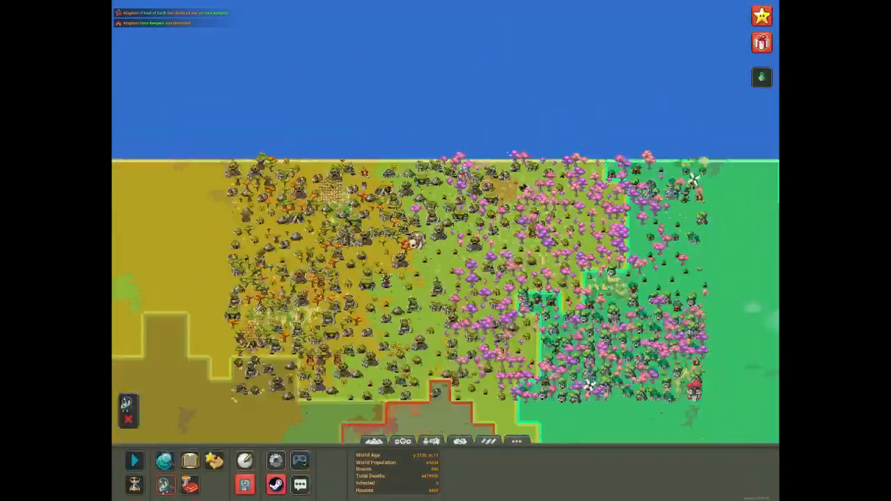
Step: Open the stats of Anhil, a level-10 Ylhmoteas Keepers villager from E'Ceeas
left_click(134, 461)
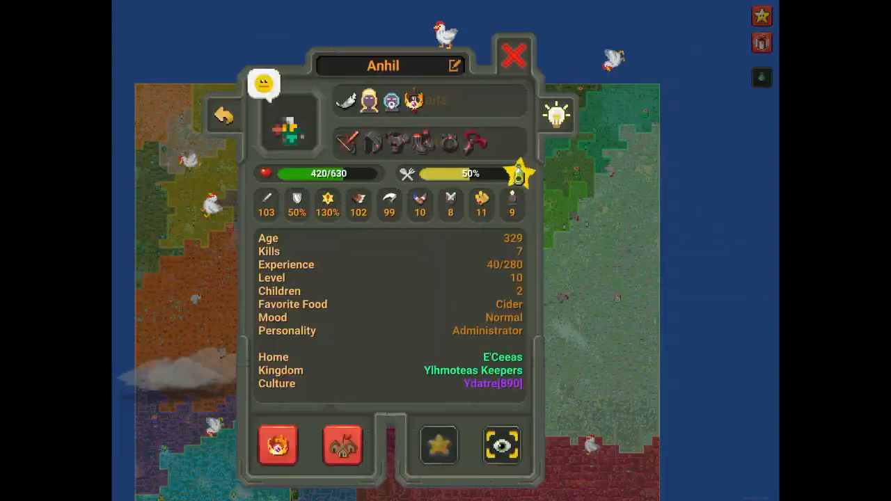
Step: Browse Cnor, the Ylhmoteas Keepers, king Eofeora, then Spears of Gul Opetil
left_click(473, 370)
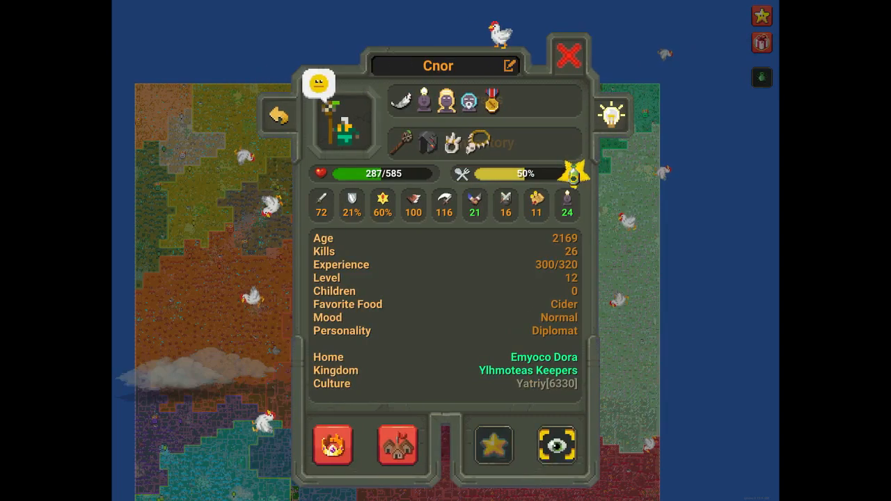
left_click(527, 370)
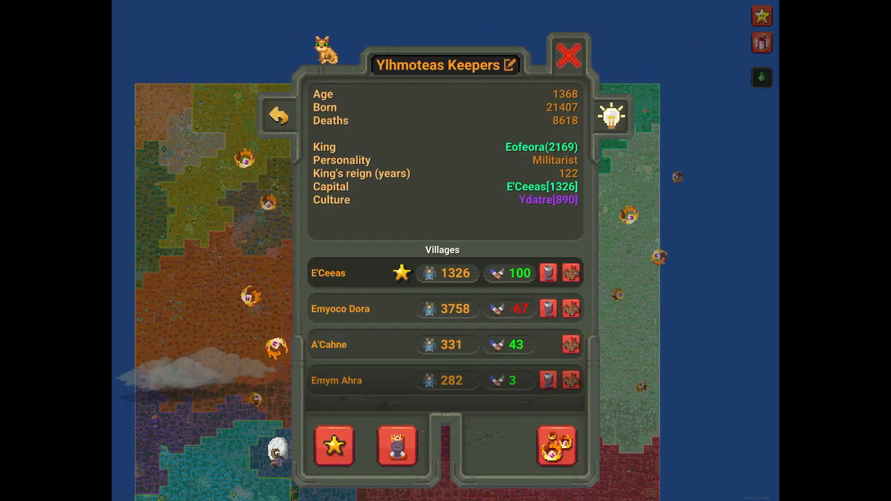
left_click(541, 147)
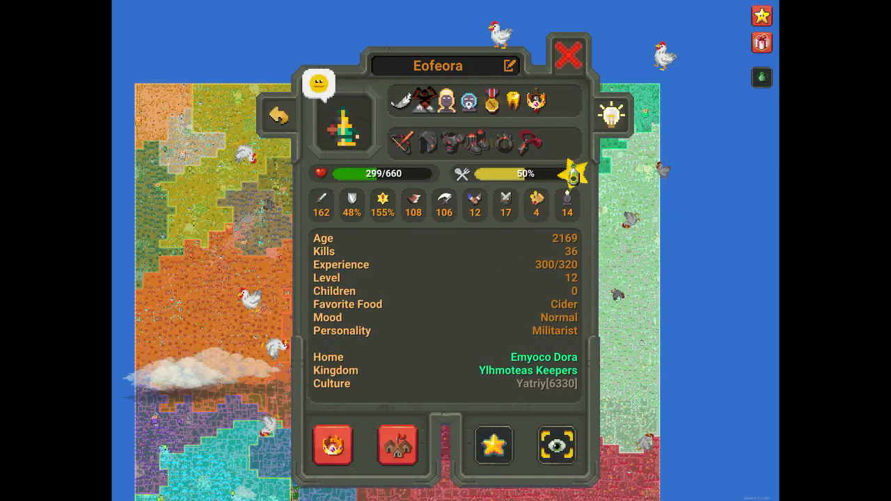
left_click(568, 56)
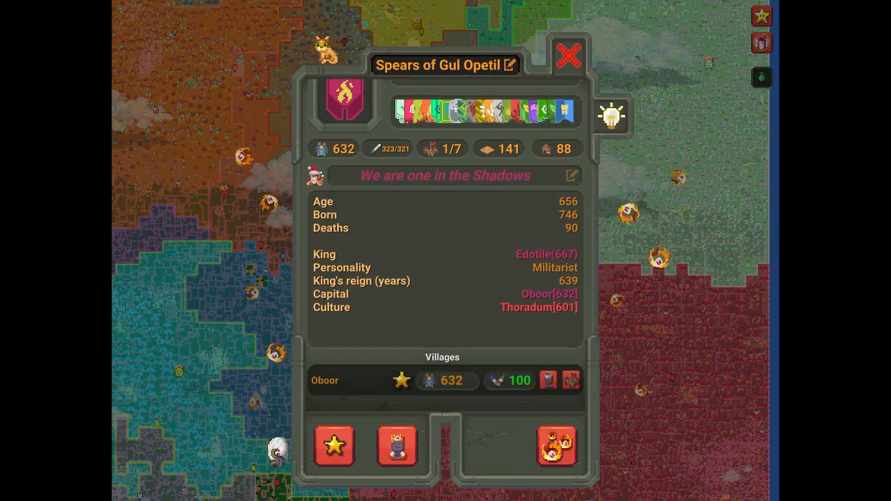
Step: Open the Spears of Eddum kingdom details, capital Dhun Ekuhr
left_click(334, 446)
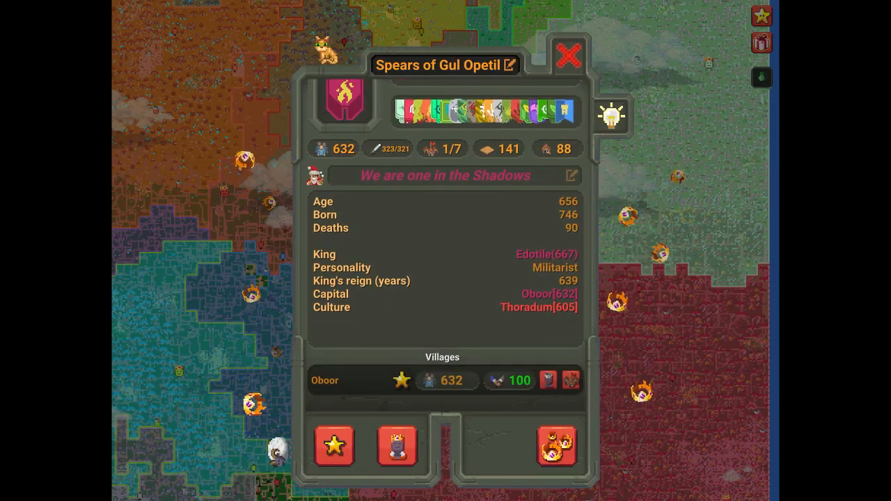
left_click(568, 56)
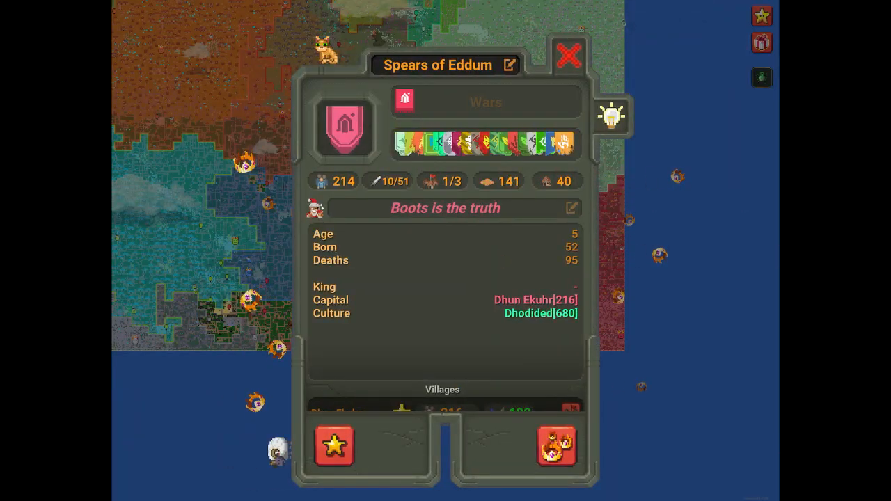
Step: Close the Spears of Eddum window and pause beside the yellow village
left_click(569, 54)
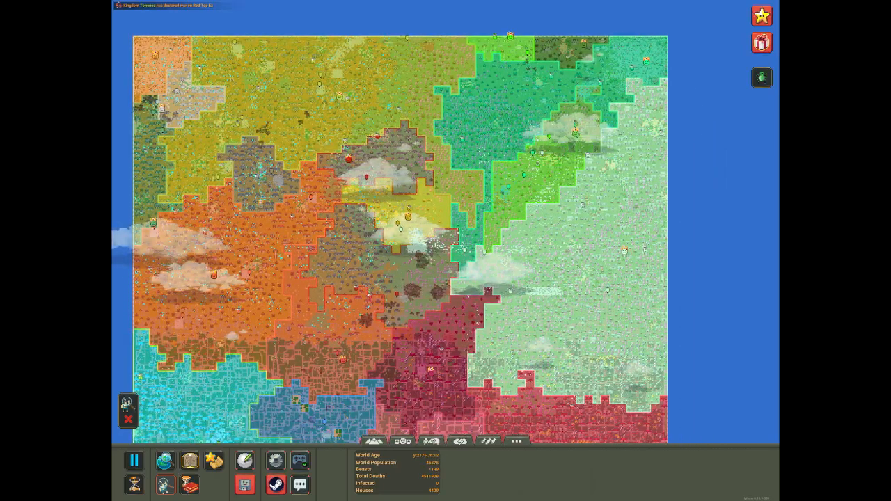
left_click(134, 461)
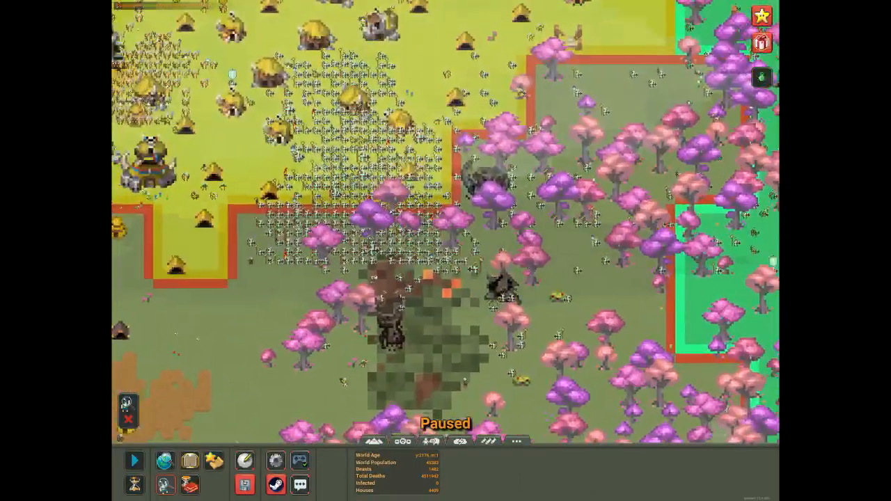
Step: Look through the Nature and Disasters powers, then the miscellaneous '...' powers
left_click(459, 440)
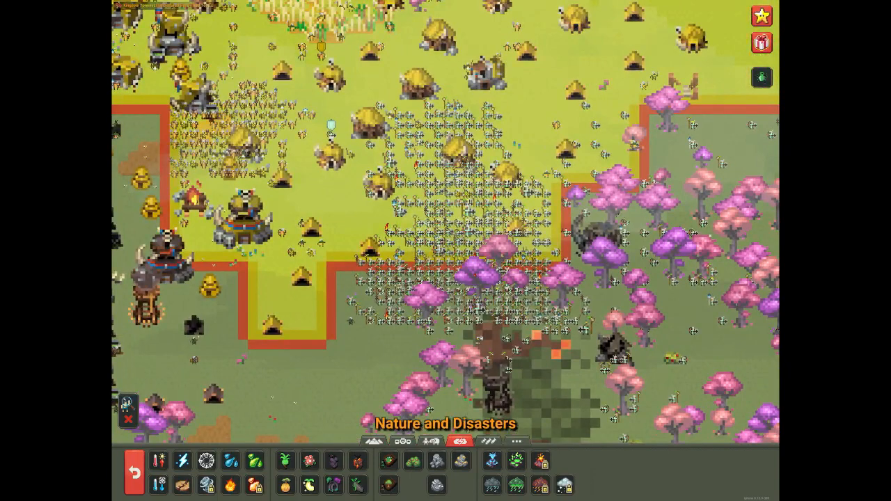
left_click(515, 441)
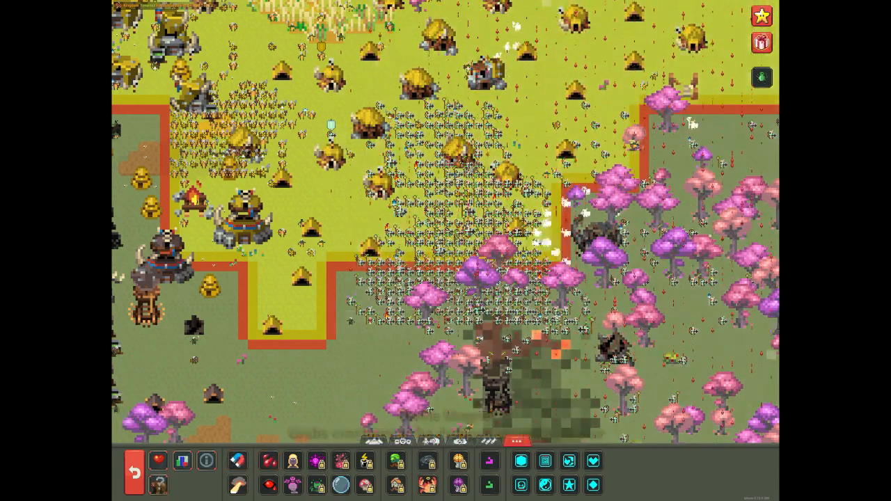
left_click(134, 461)
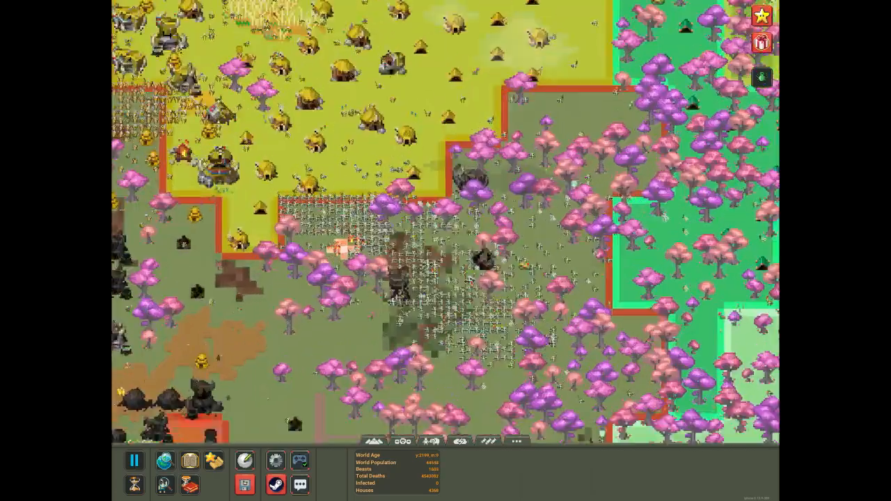
Step: Pause the world, glance at the Nature and Disasters powers, then close them
left_click(134, 460)
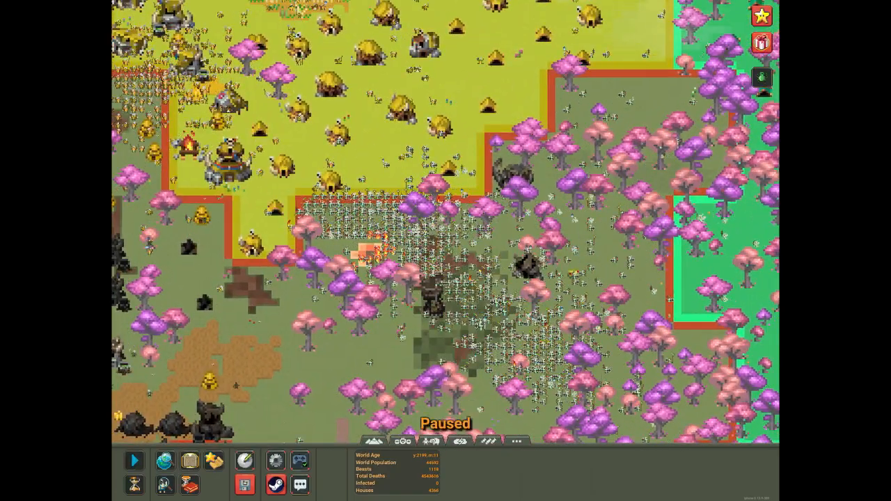
left_click(459, 440)
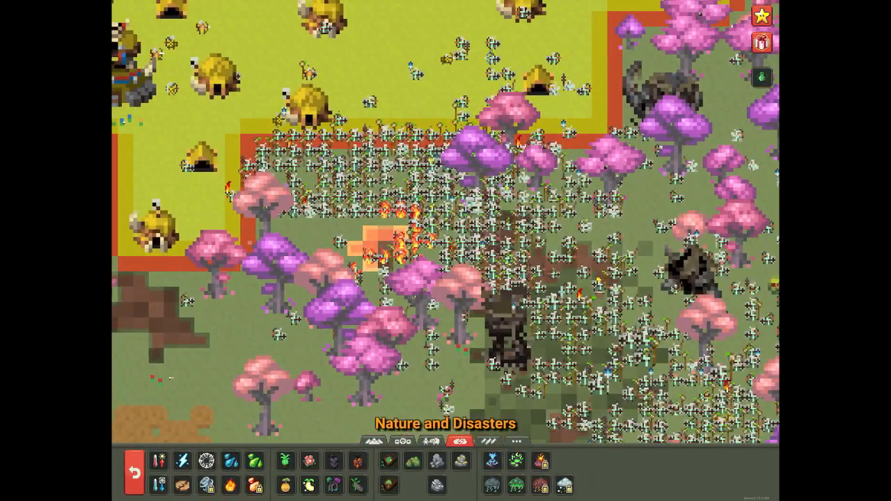
left_click(517, 440)
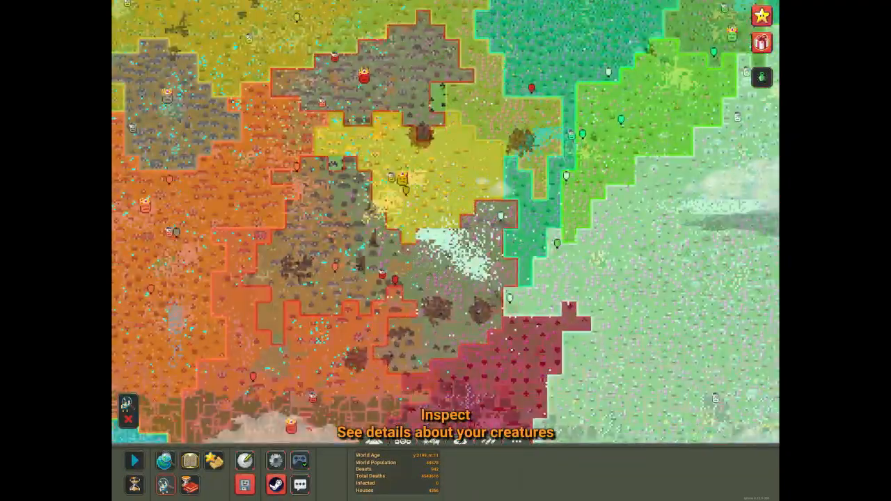
Step: Resume time to year 2200 and inspect kingdom Gal, capital Vesoes with six villages
left_click(134, 461)
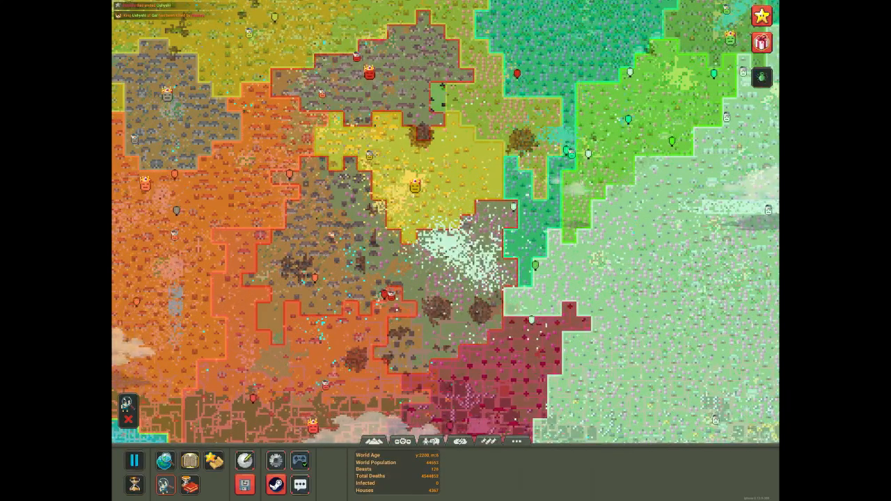
left_click(134, 460)
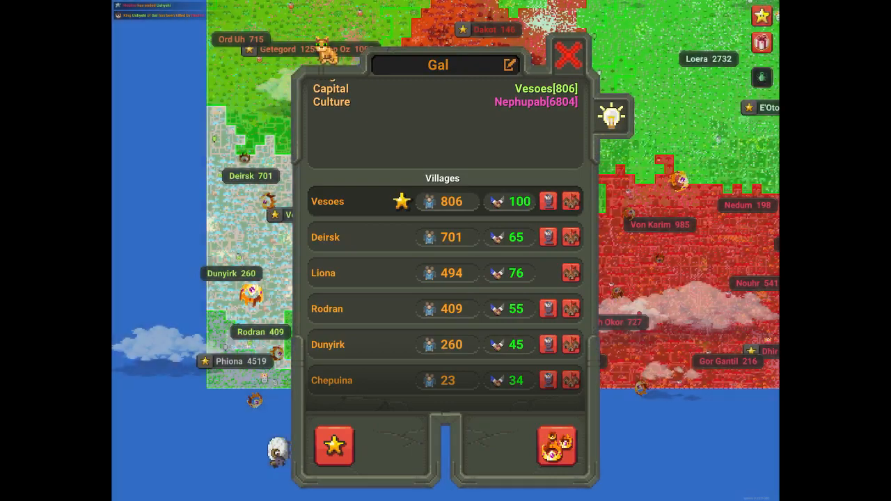
Step: Close Gal's details and save Territories of Cloud, reaching the overwrite warning
left_click(568, 55)
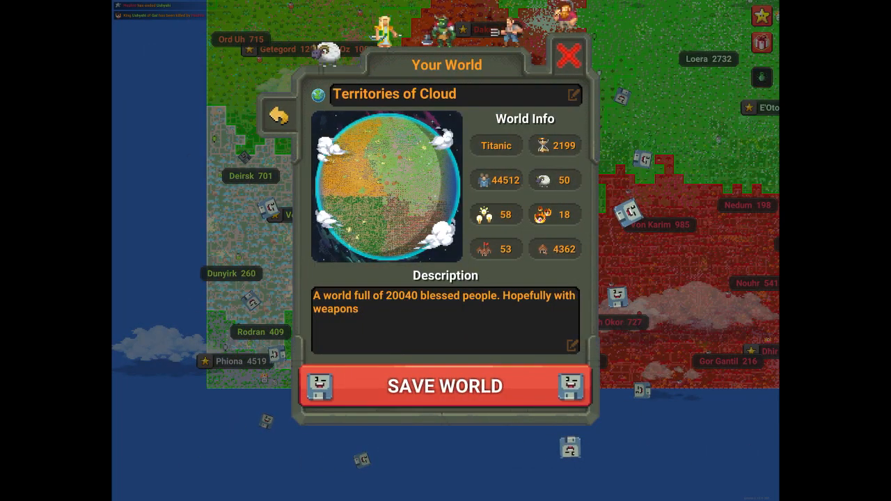
left_click(444, 387)
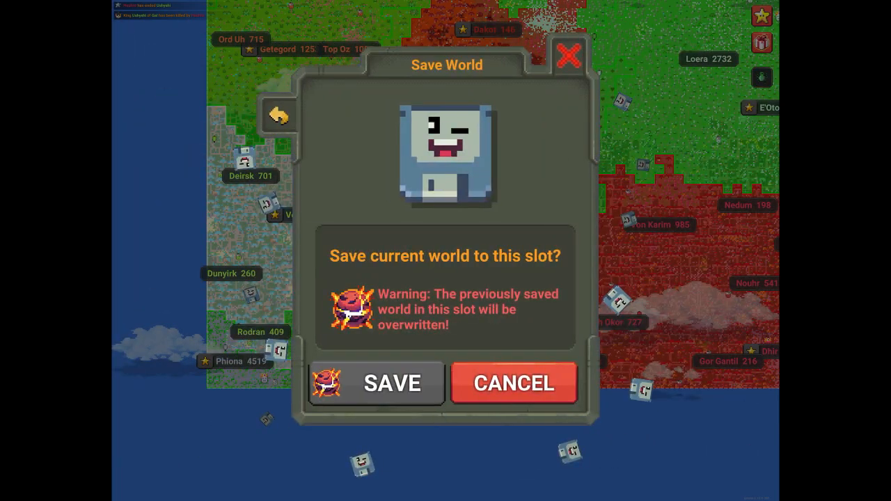